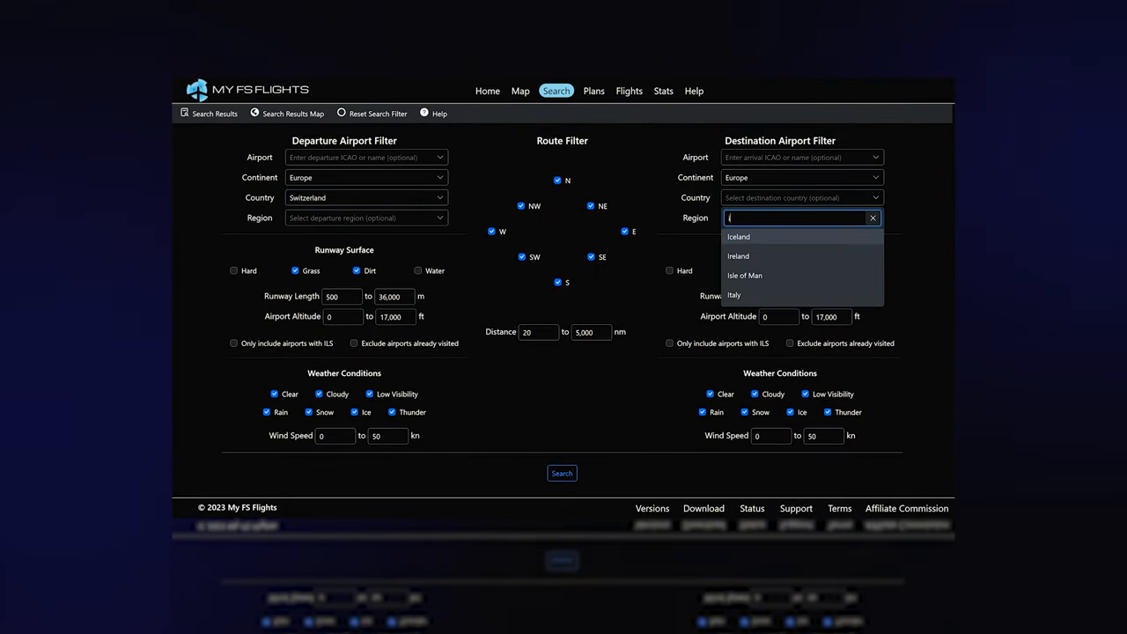
- Set the destination country to Italy and search for Swiss grass/dirt airfield routes
click(735, 295)
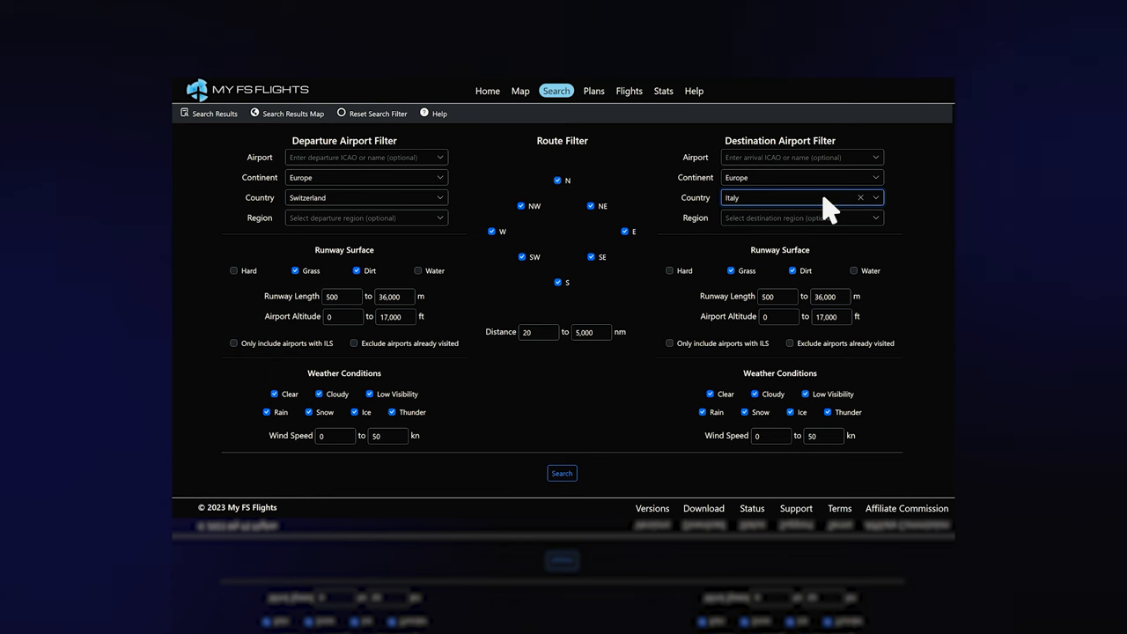
click(562, 473)
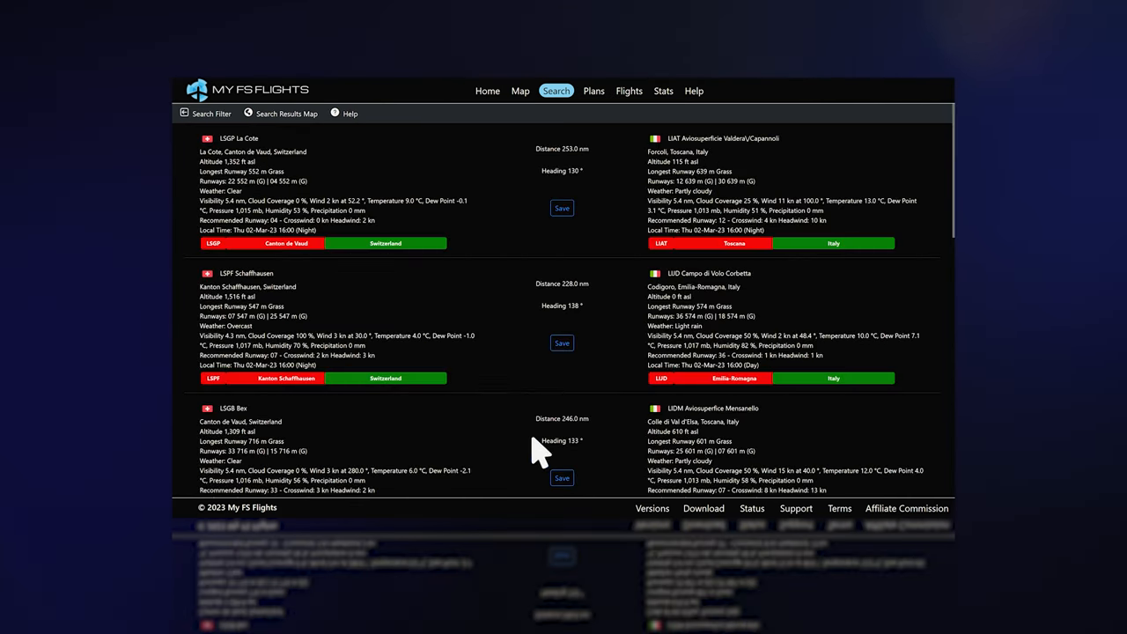
- Show the ETSL to EDQT flight's comparison radar chart of flight, average and global scores
click(286, 113)
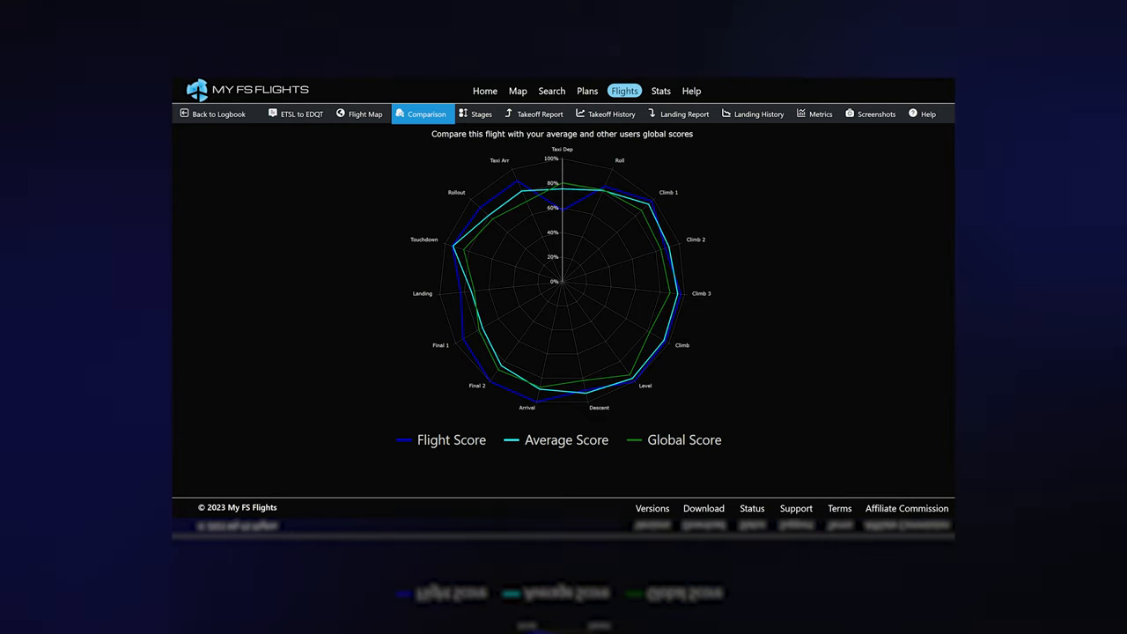
- Scroll the ETSL to EDQT stage scores and close the screenshot preview
click(481, 113)
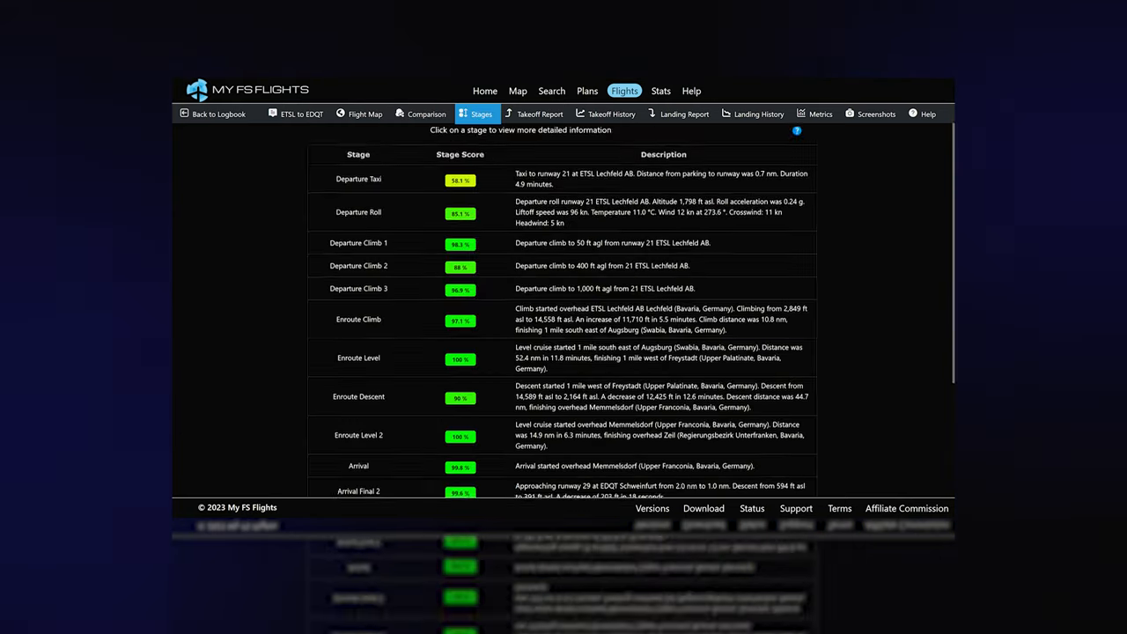
scroll(down, 3)
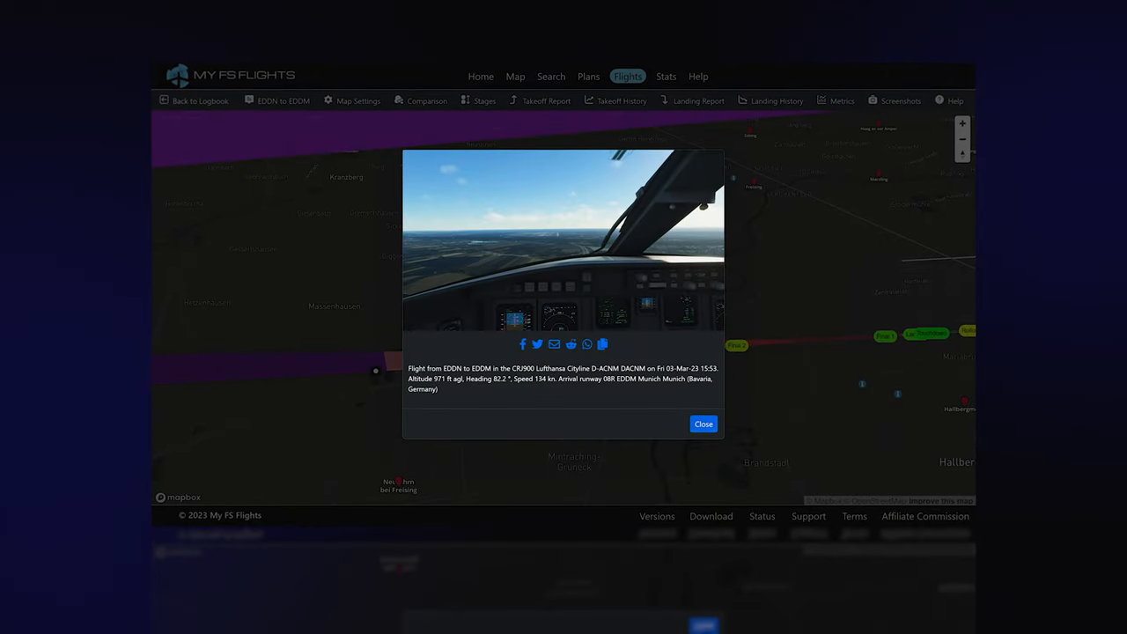
click(704, 424)
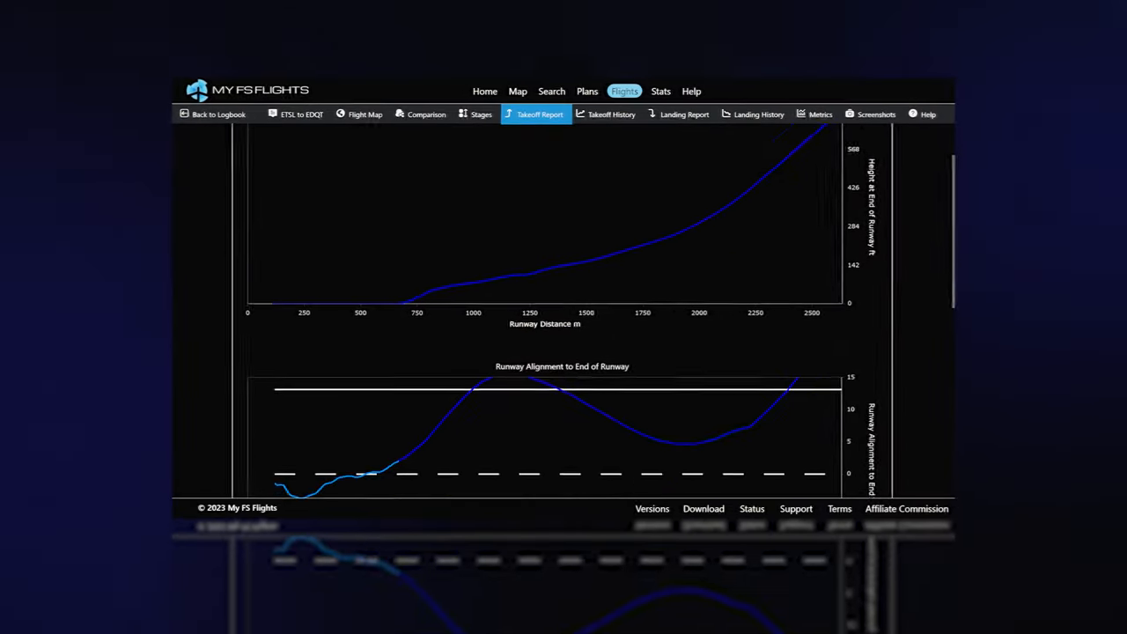
- Scroll through the takeoff report's climb height and runway alignment charts
scroll(down, 3)
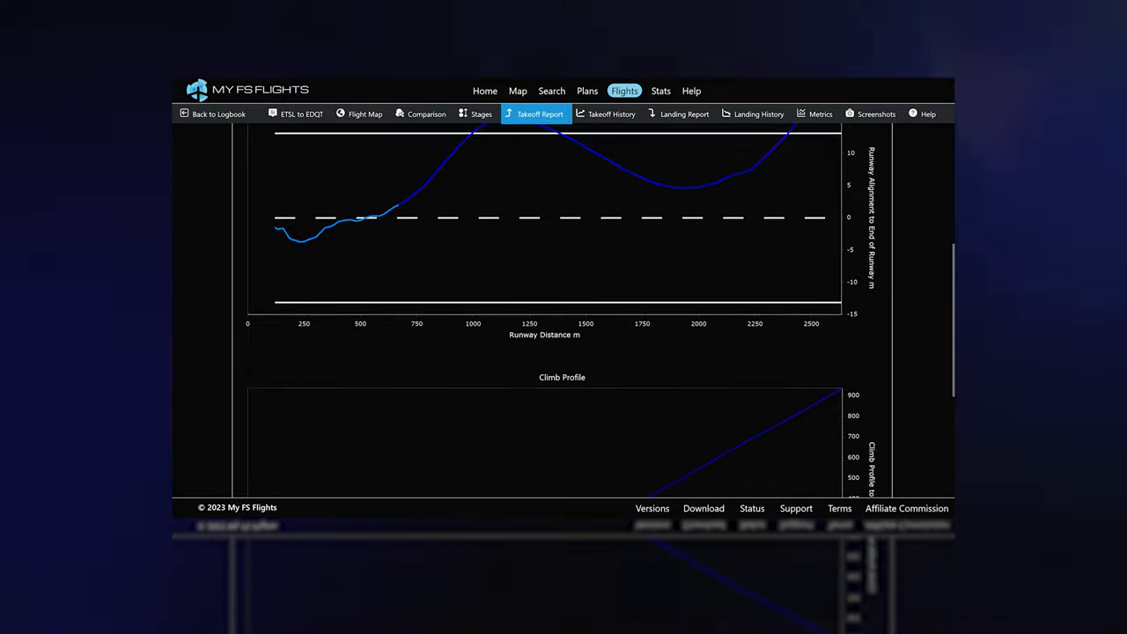
scroll(down, 3)
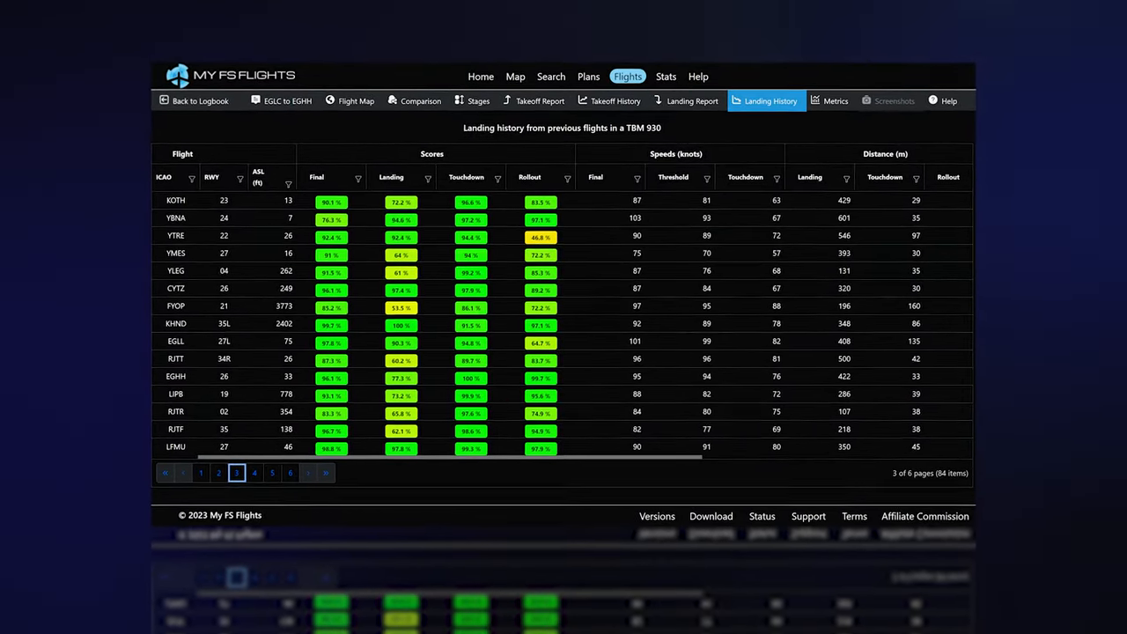
- Show the EDDN to EDDM flight map with approach, touchdown and rollout
click(355, 100)
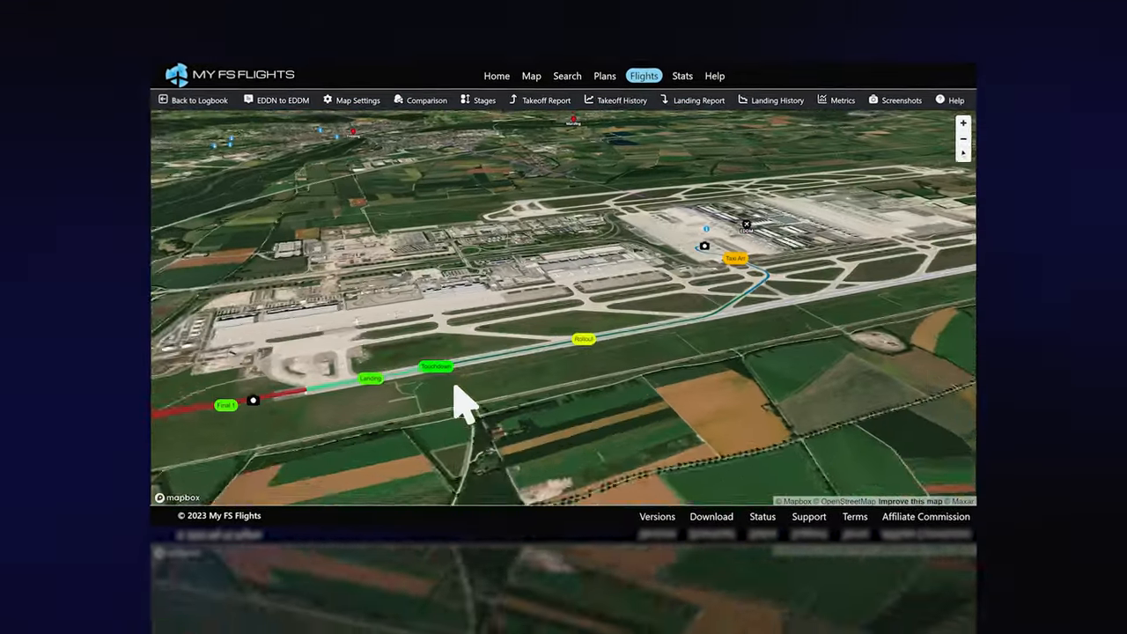
- Sort the 121-flight logbook by miles, then by score with highest first
click(437, 366)
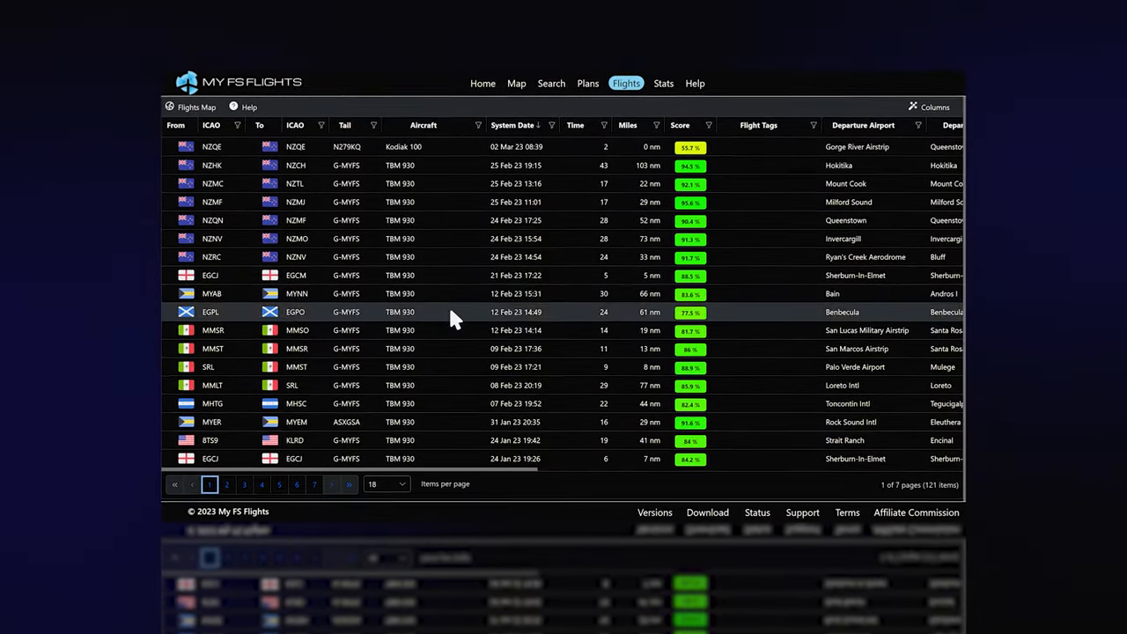
click(629, 122)
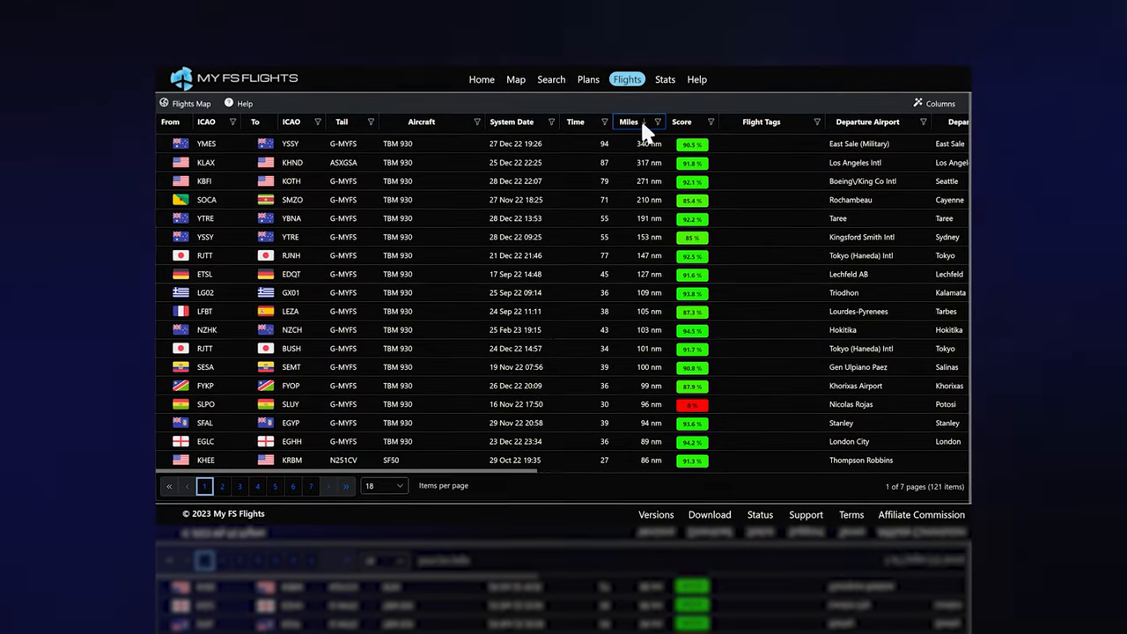
click(682, 119)
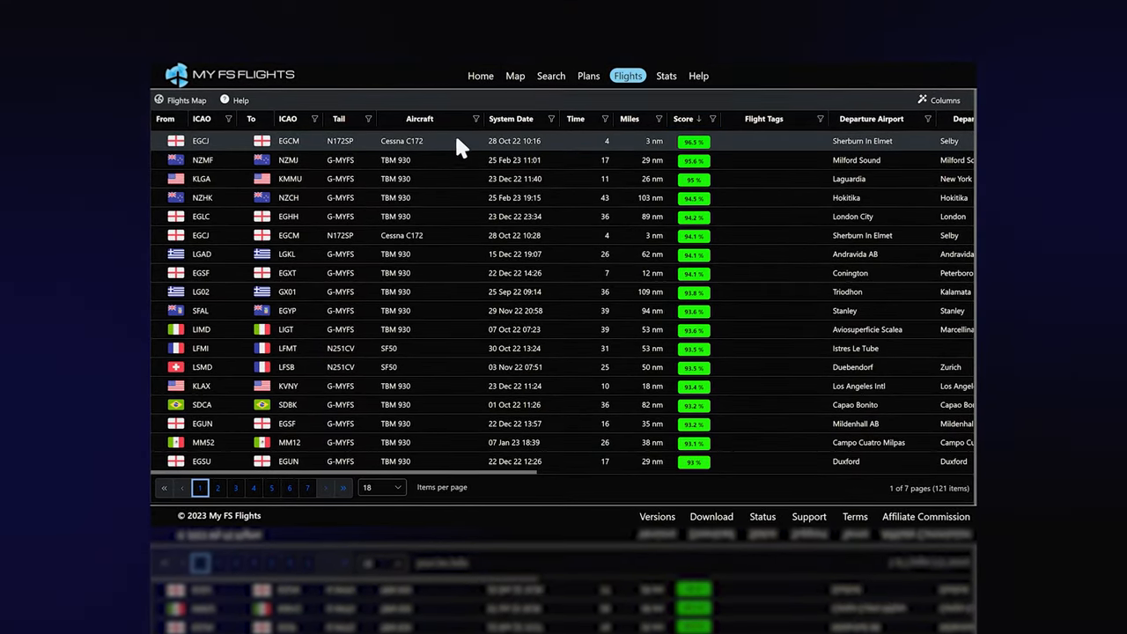